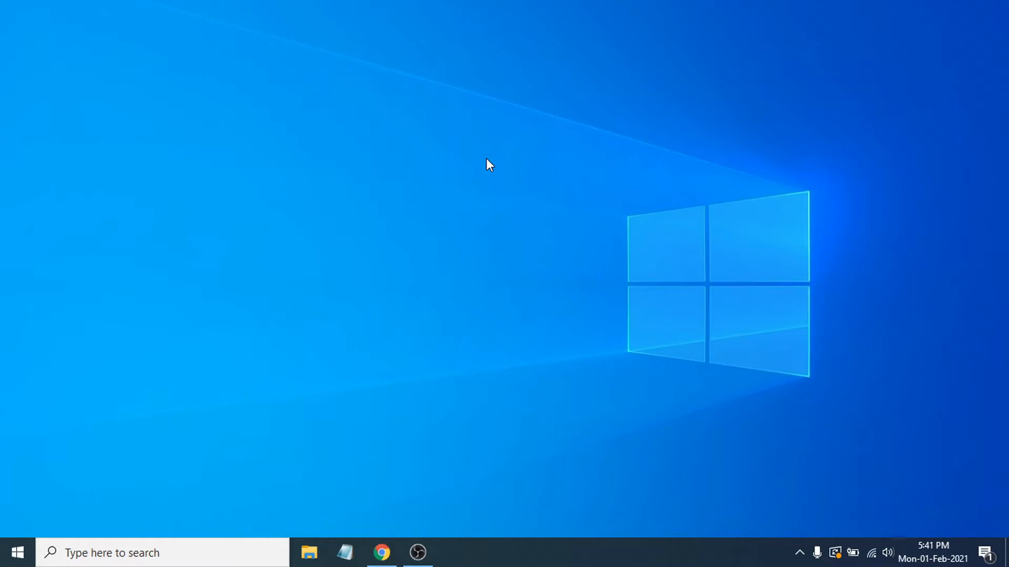
pyautogui.moveTo(571, 533)
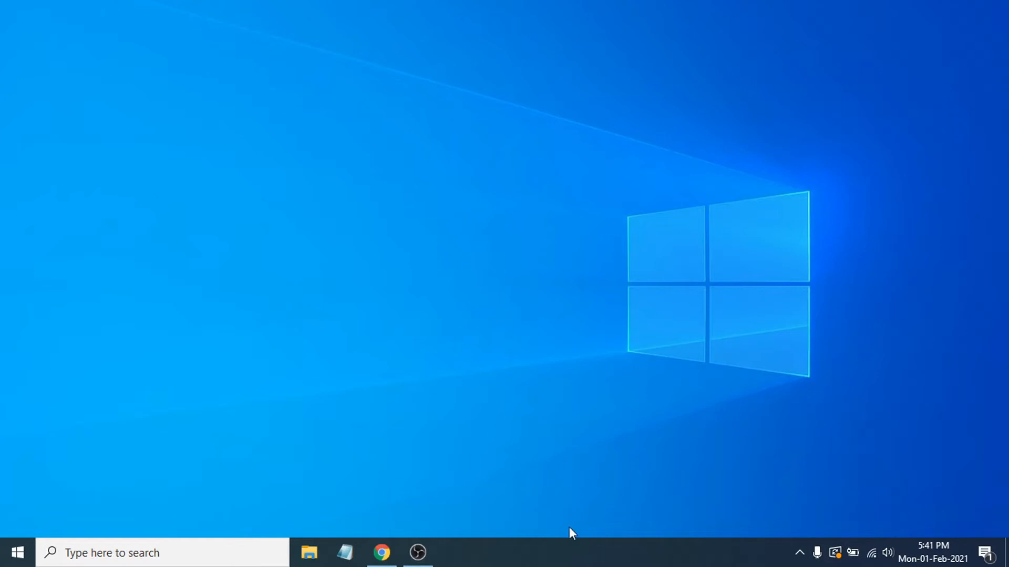
# Open the taskbar context menu from an empty spot on the taskbar.
pyautogui.rightClick(568, 553)
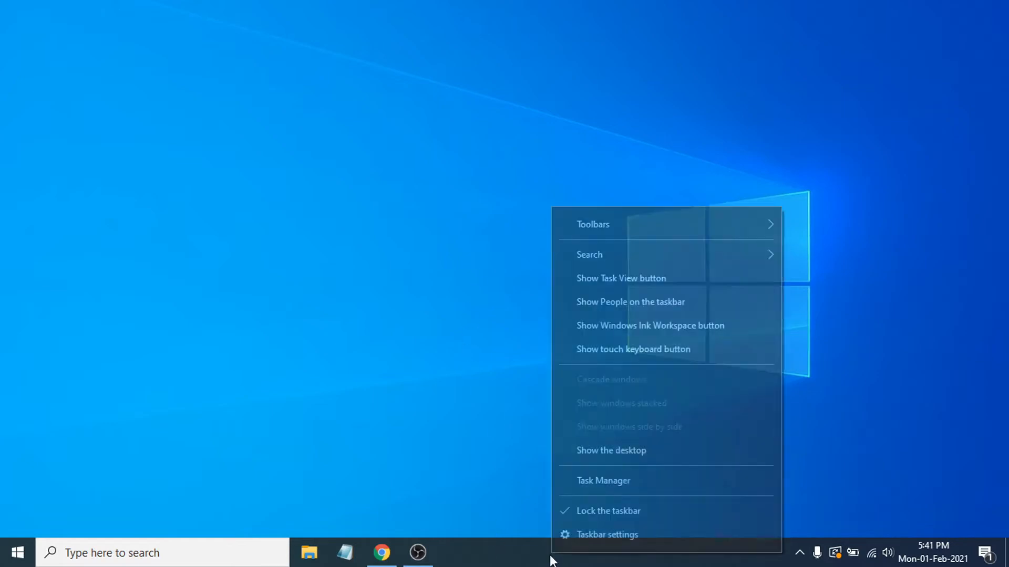
pyautogui.moveTo(580, 515)
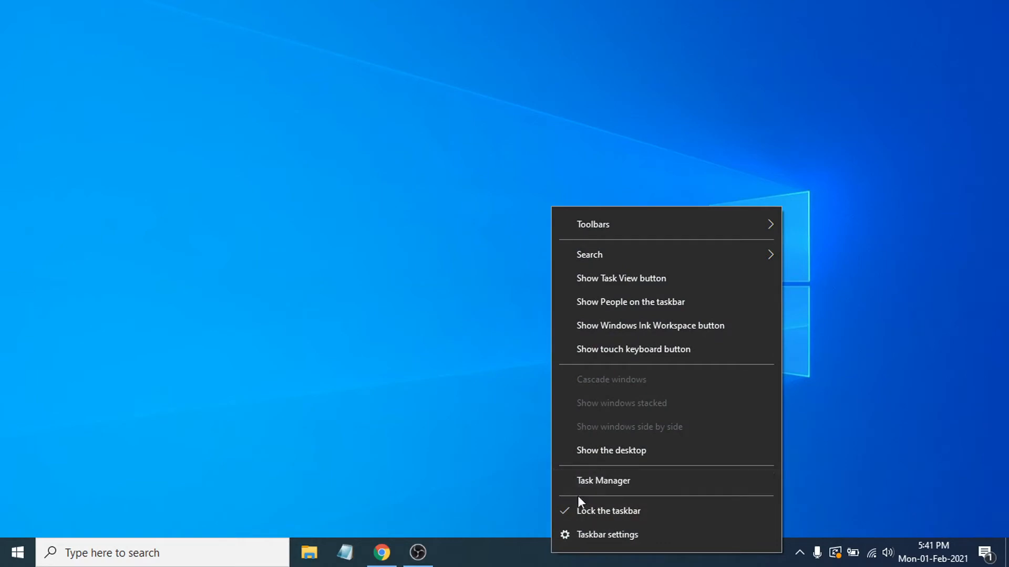
# Launch Task Manager and view the Performance page with CPU utilization.
pyautogui.click(603, 480)
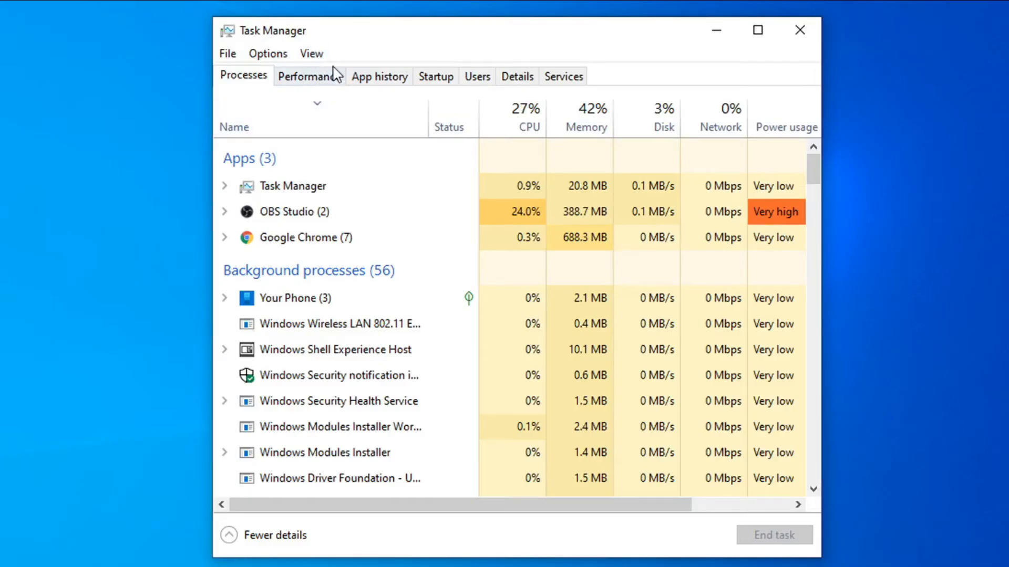
pyautogui.click(308, 76)
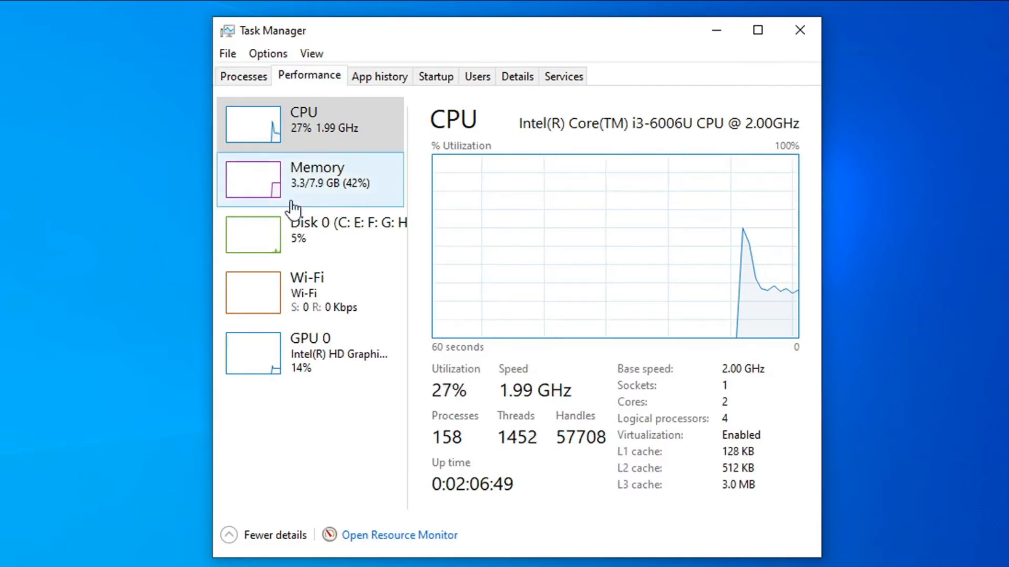
# Select Memory to show 8.0 GB total, 2133 MHz speed and 2 of 2 slots used.
pyautogui.click(315, 182)
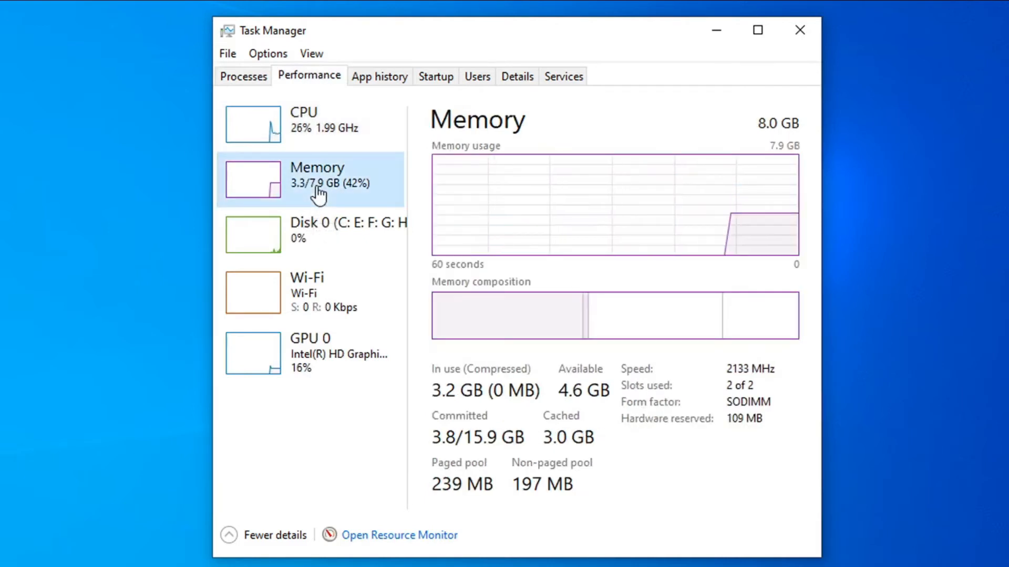
pyautogui.moveTo(517, 422)
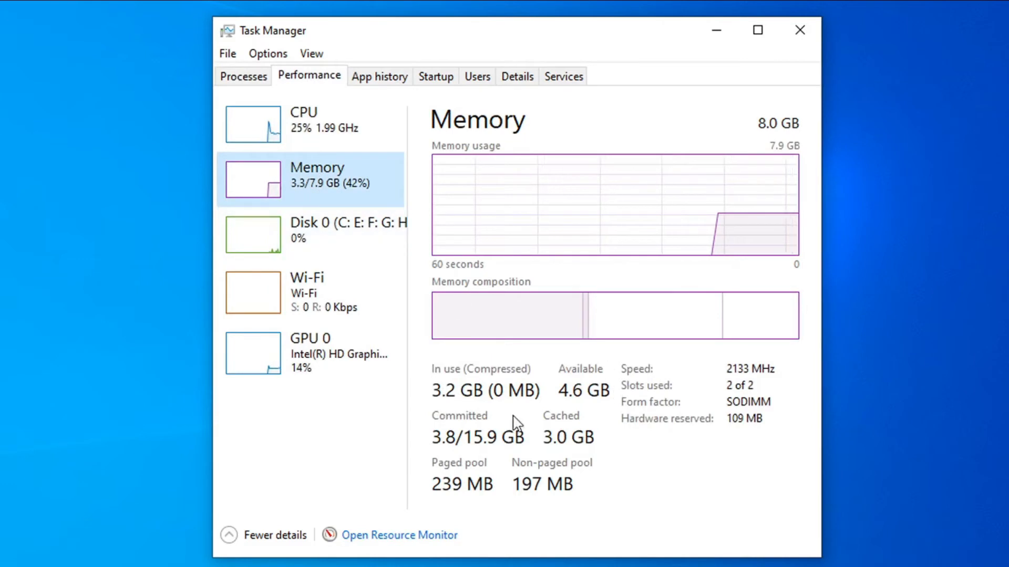
pyautogui.moveTo(644, 425)
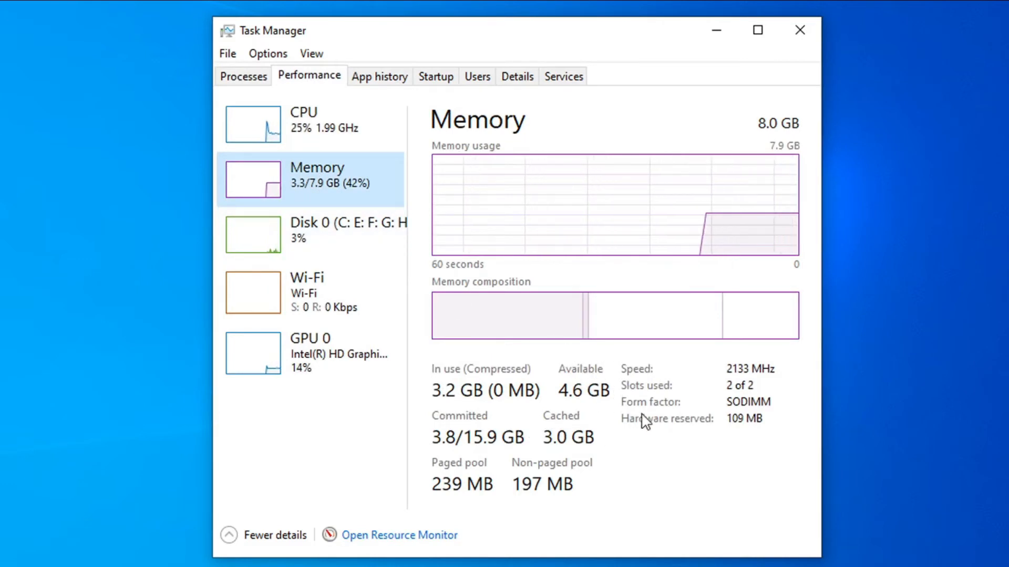
pyautogui.moveTo(641, 400)
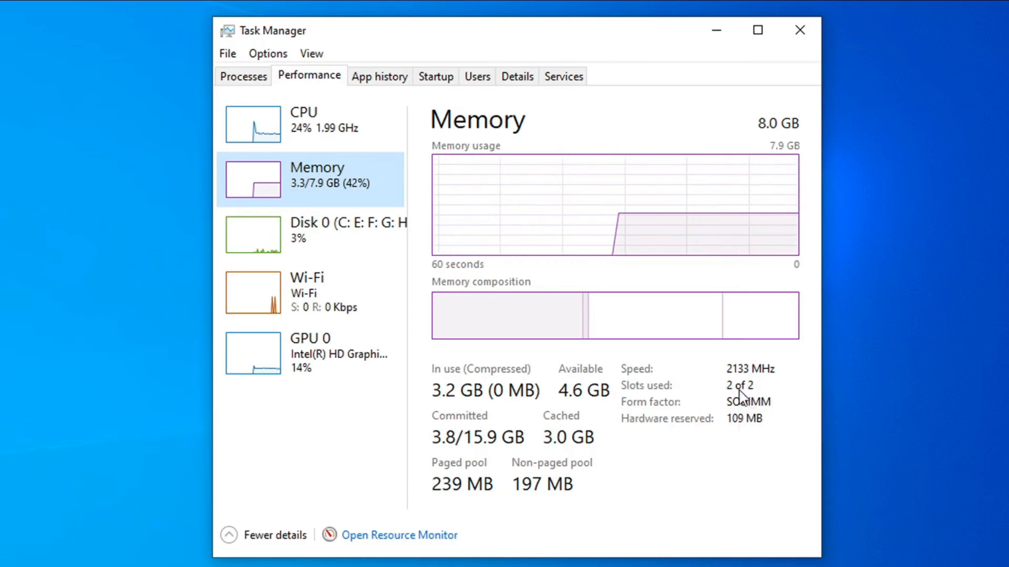
pyautogui.moveTo(743, 397)
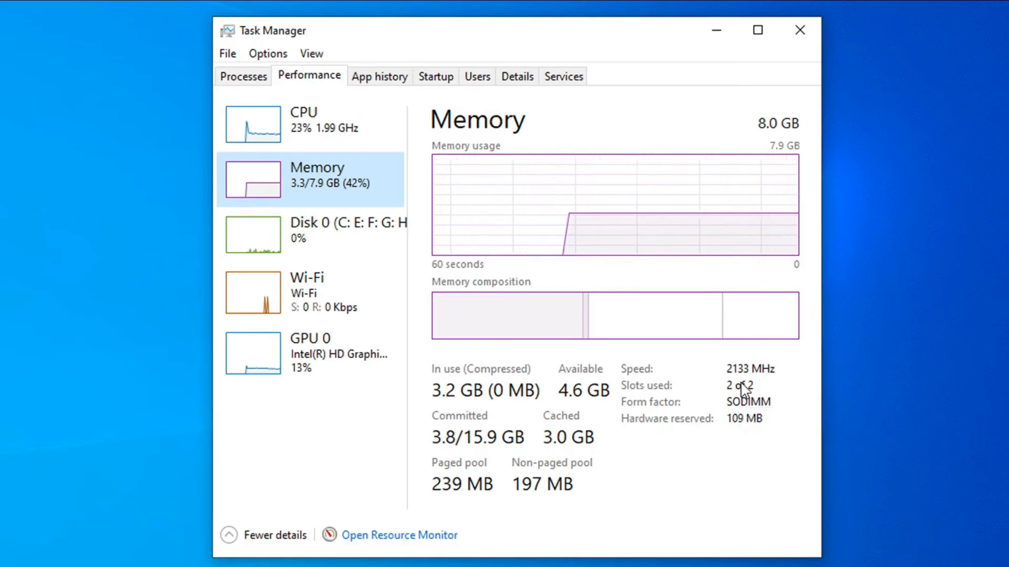
pyautogui.moveTo(725, 403)
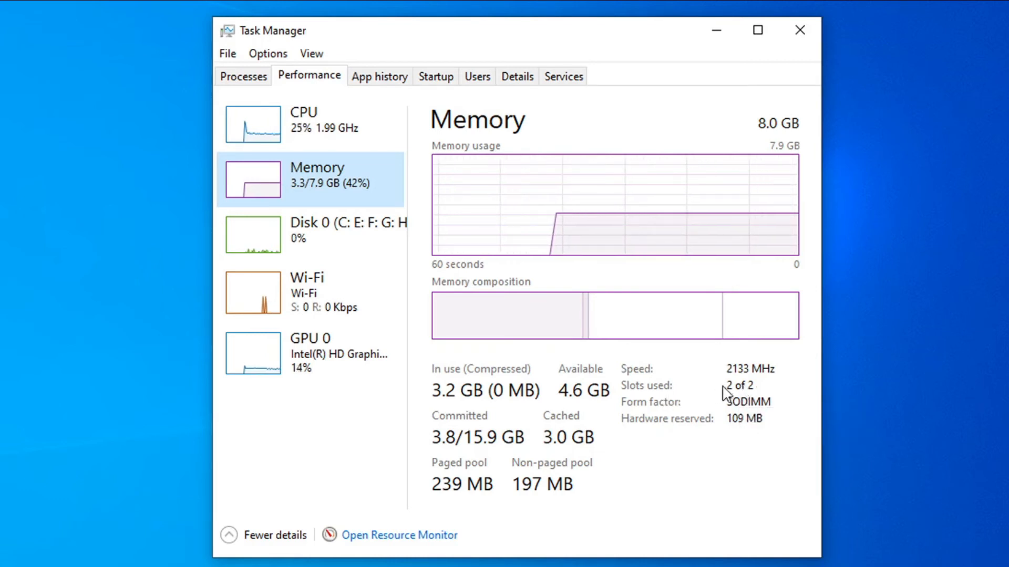
pyautogui.moveTo(750, 399)
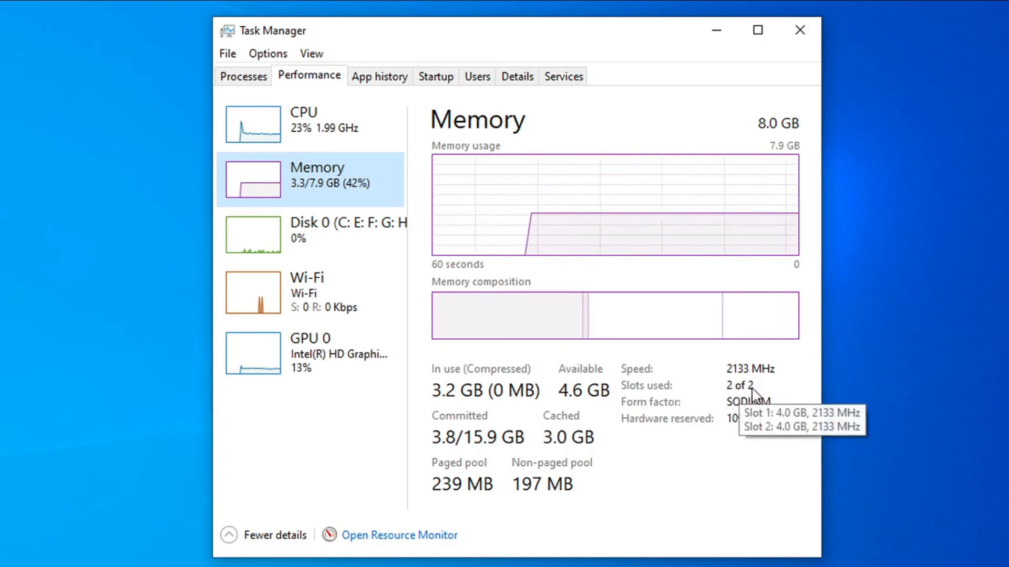
pyautogui.moveTo(758, 403)
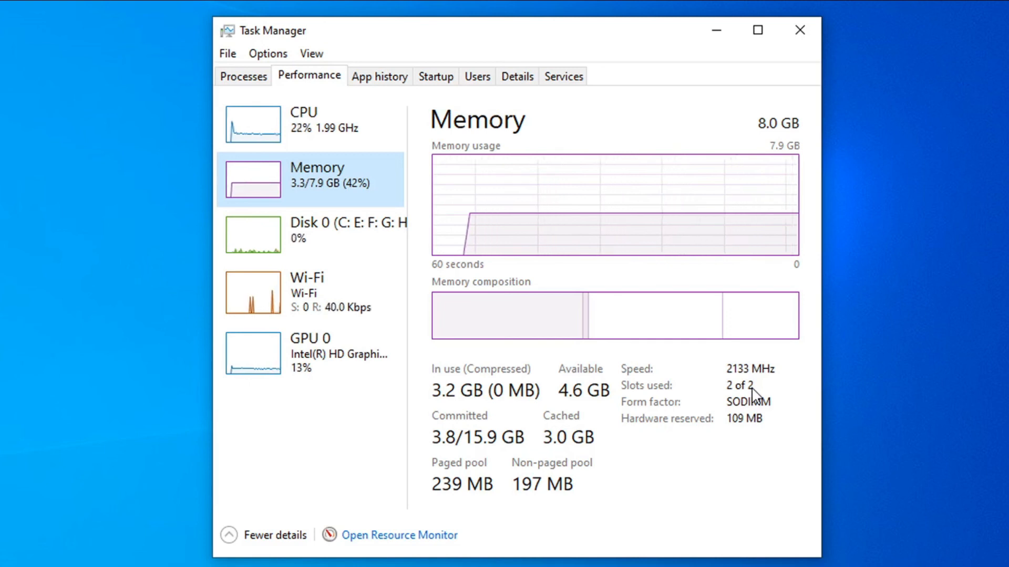
pyautogui.moveTo(640, 416)
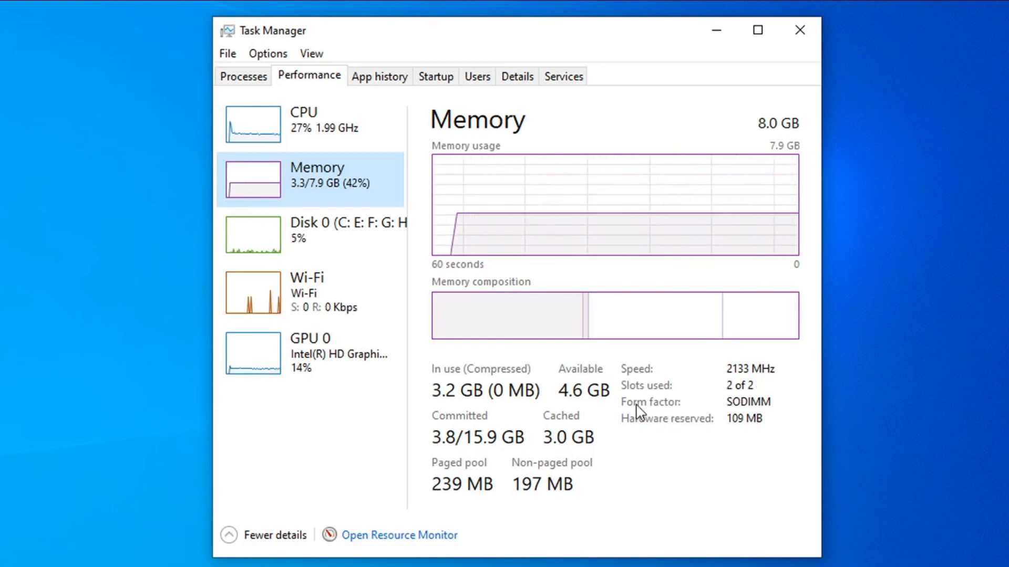